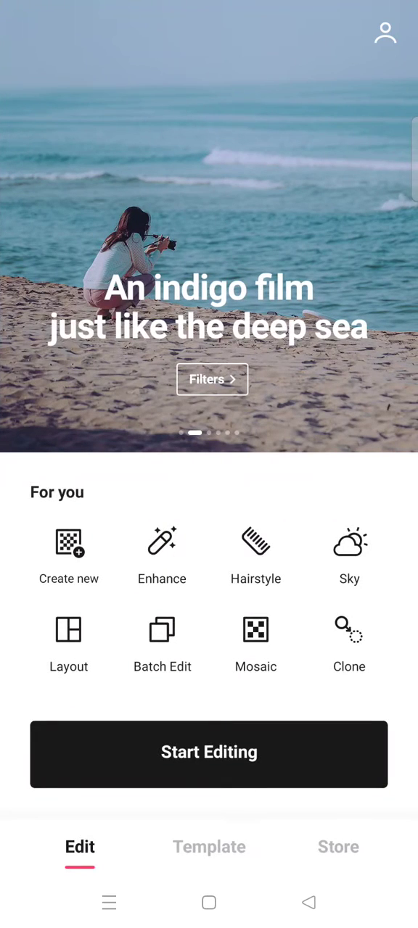
Scroll the home screen to reach Create new and the wallpaper backgrounds
scroll("left", 3)
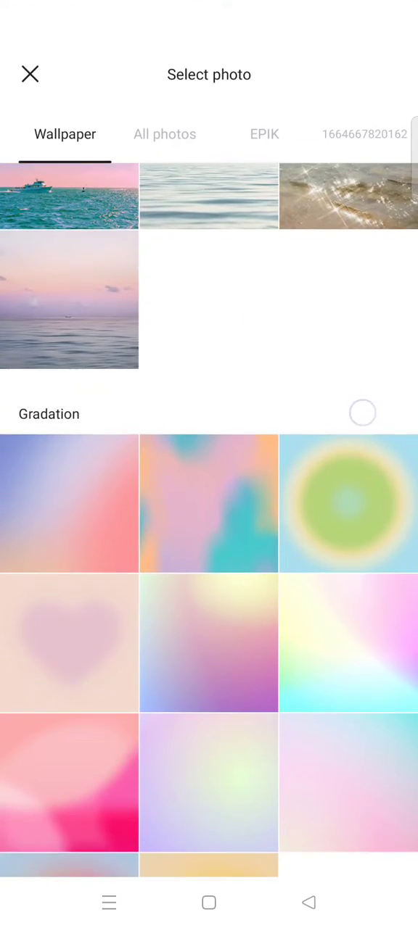
Scroll the Wallpaper list past Sky, Abstract and Check down to the Paper textures
scroll("up", 3)
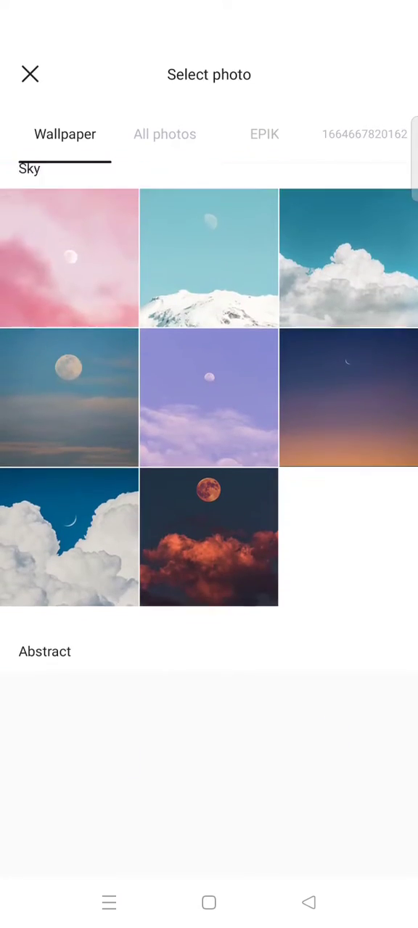
scroll("down", 3)
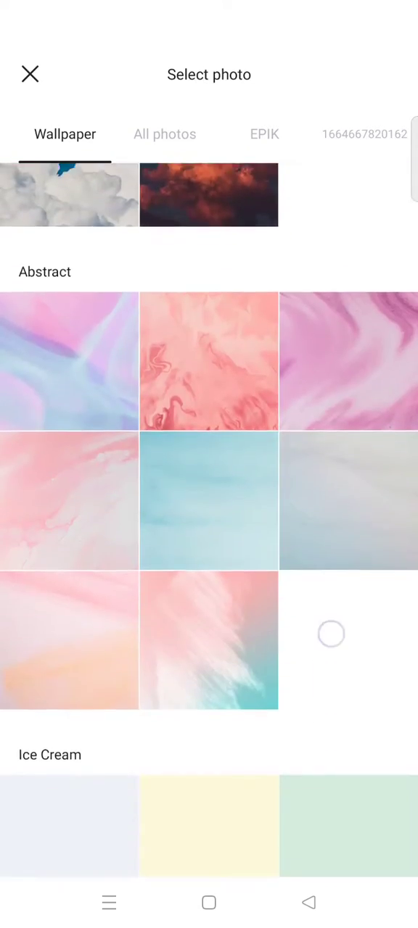
scroll("down", 3)
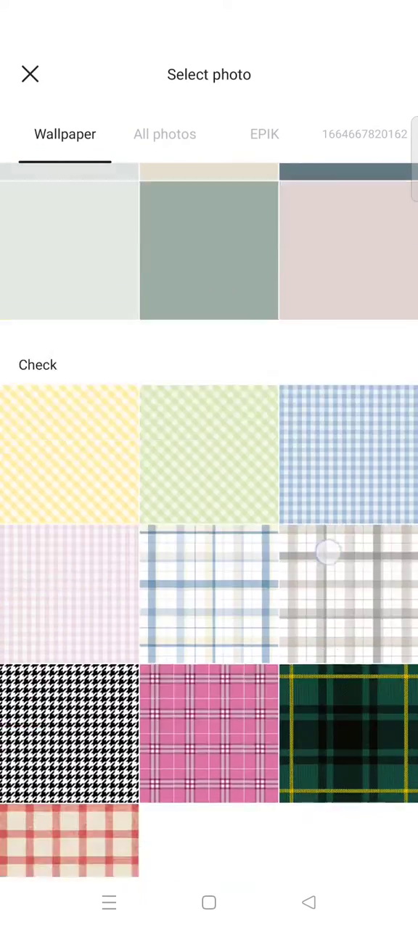
scroll("down", 3)
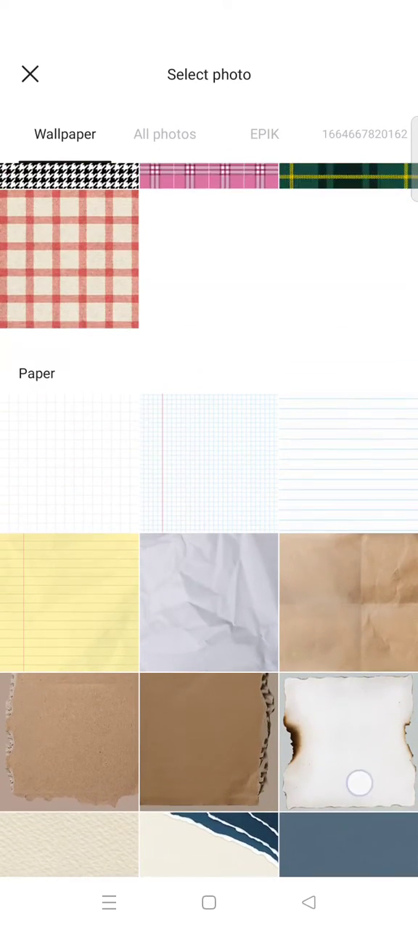
scroll("down", 3)
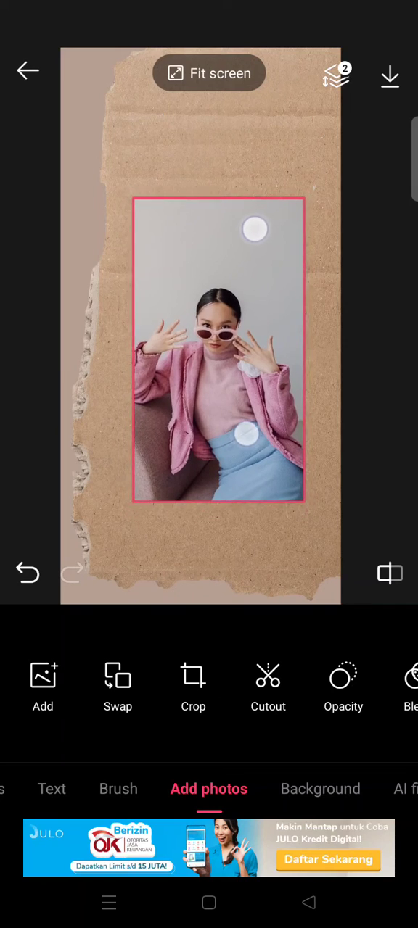
Select the portrait photo and bring up the Stickers collection from the tool bar
left_click(218, 351)
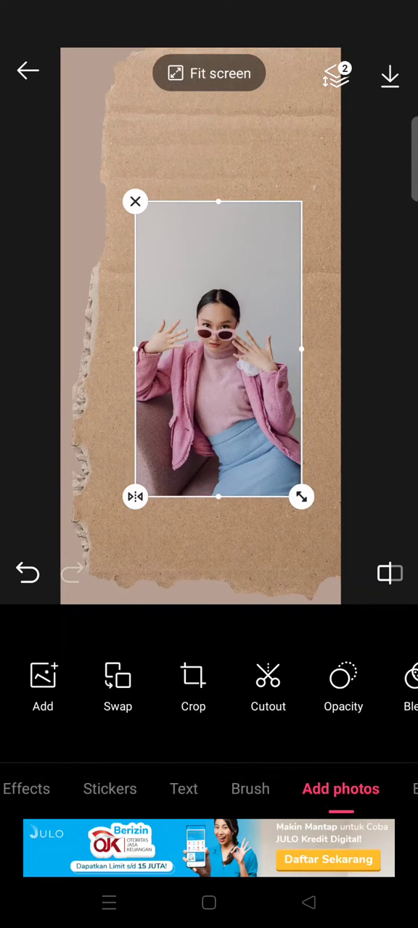
scroll("left", 3)
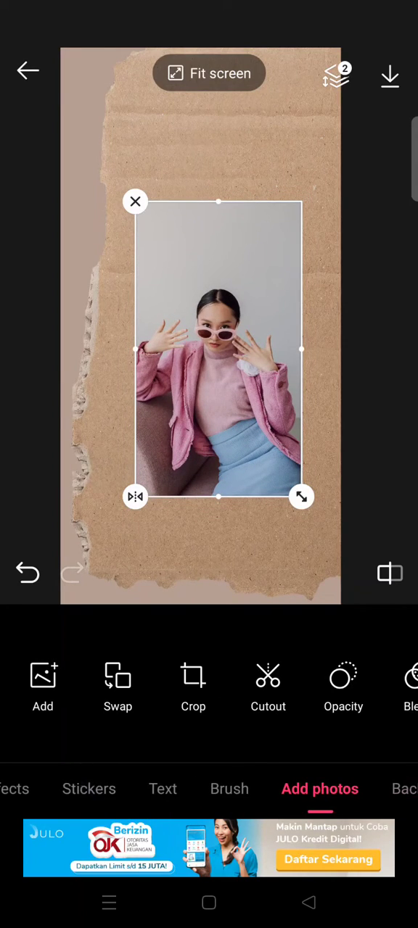
left_click(89, 789)
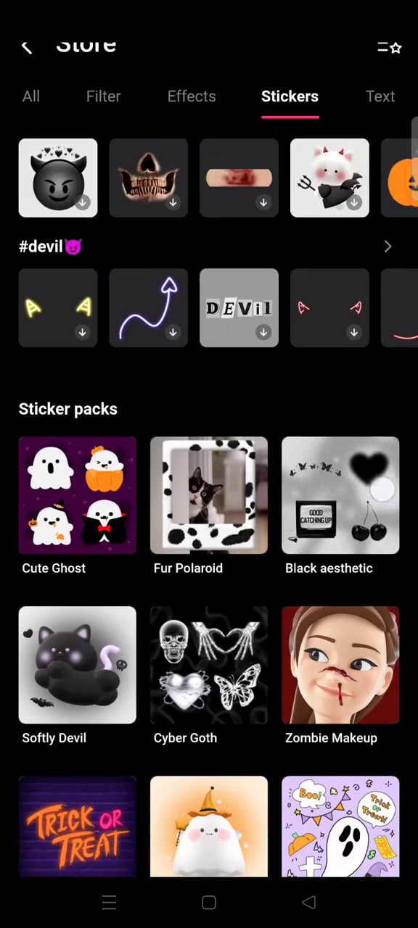
Apply the polaroid sticker pack so the 'xoxo' frame surrounds the portrait
scroll("down", 3)
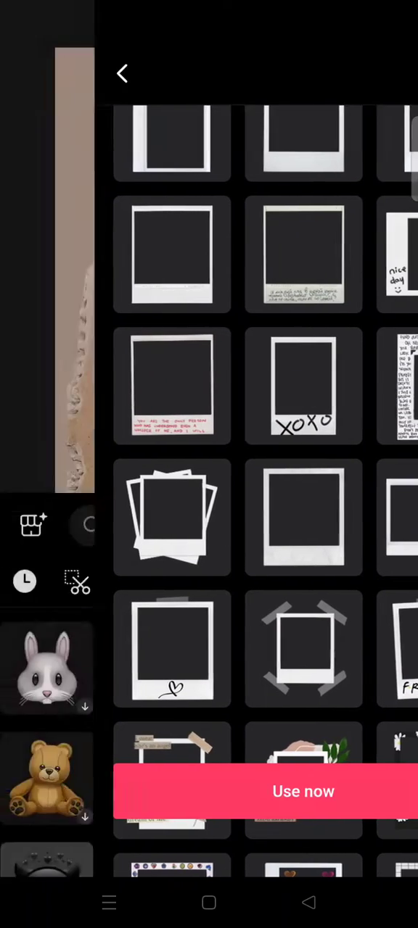
left_click(303, 386)
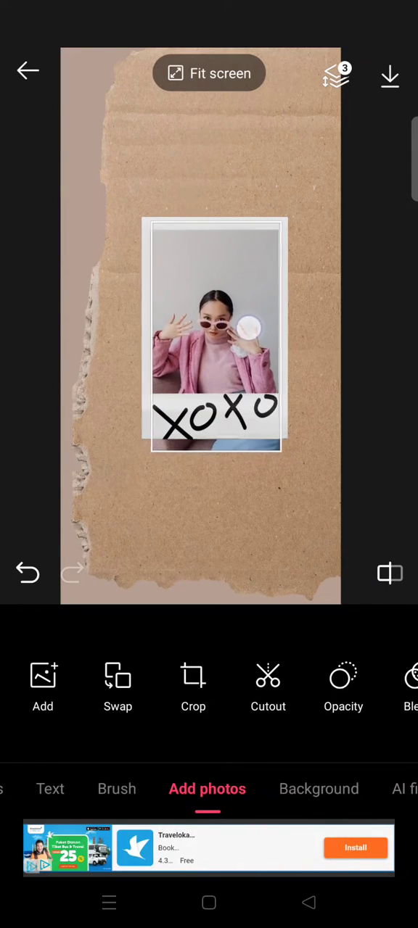
Drag the portrait into the polaroid opening, select it and start Crop
left_click_drag(249, 327, 160, 447)
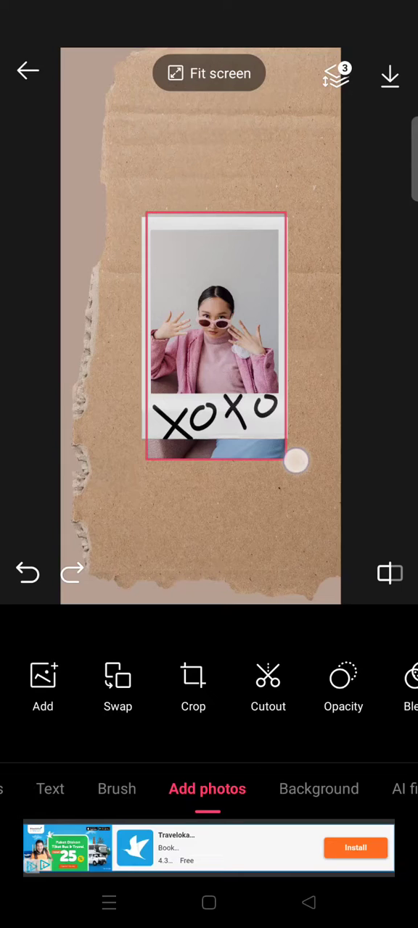
left_click(214, 333)
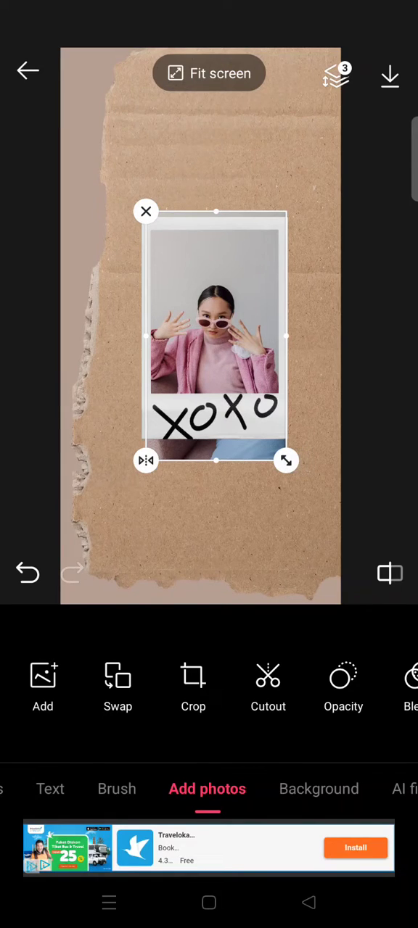
left_click(193, 684)
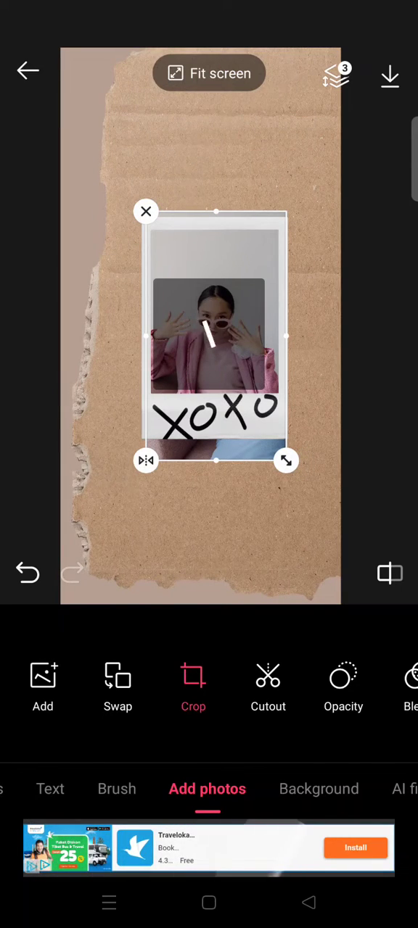
Apply the Portrait ratio preset to the photo's crop area
left_click(193, 684)
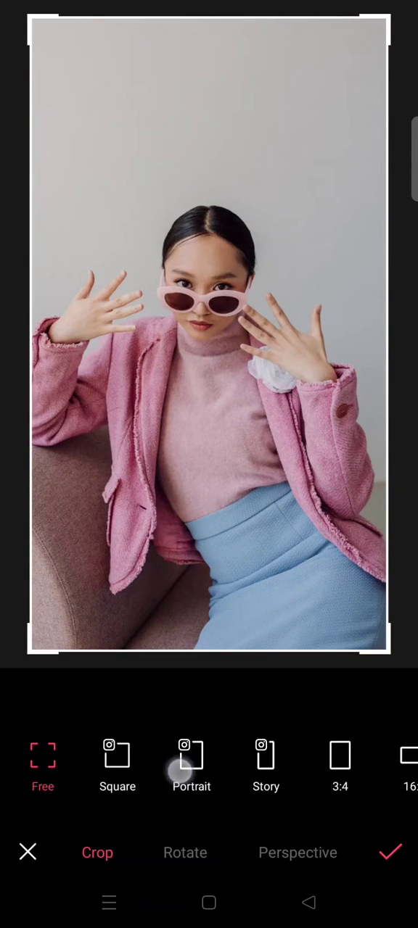
left_click(191, 761)
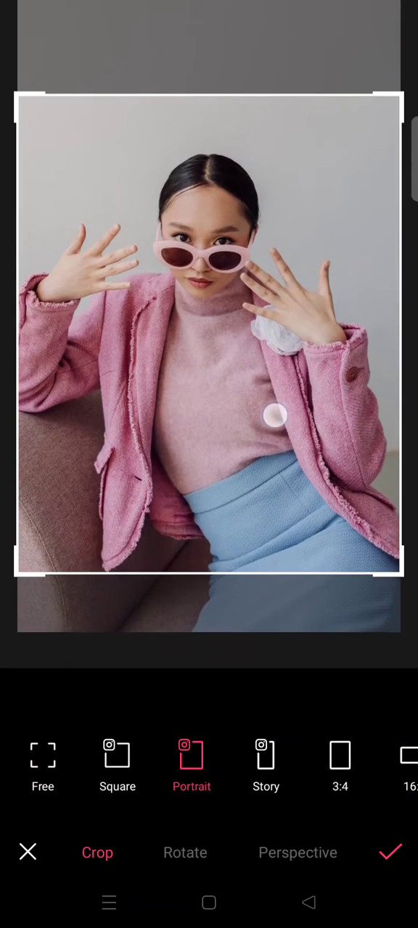